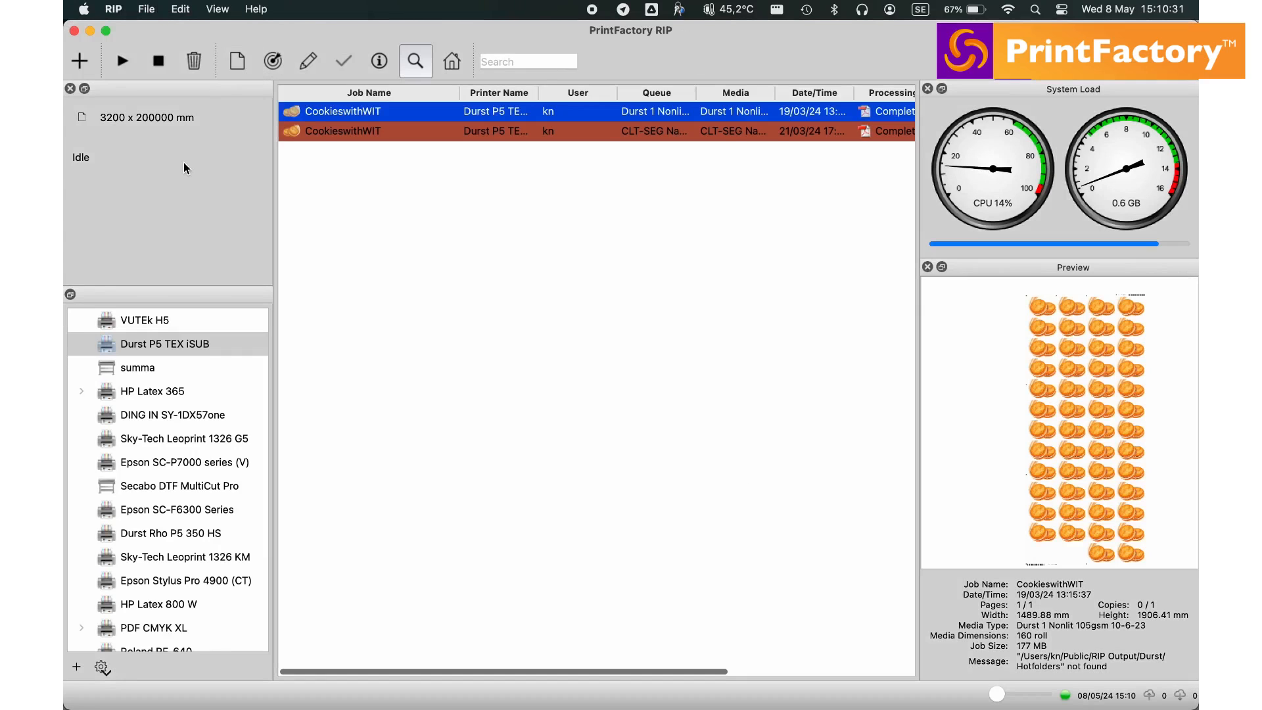
# Step: Select the Durst P5 TEX iSUB printer and invoke Backup Printer Settings from Edit
pyautogui.scroll(-3)
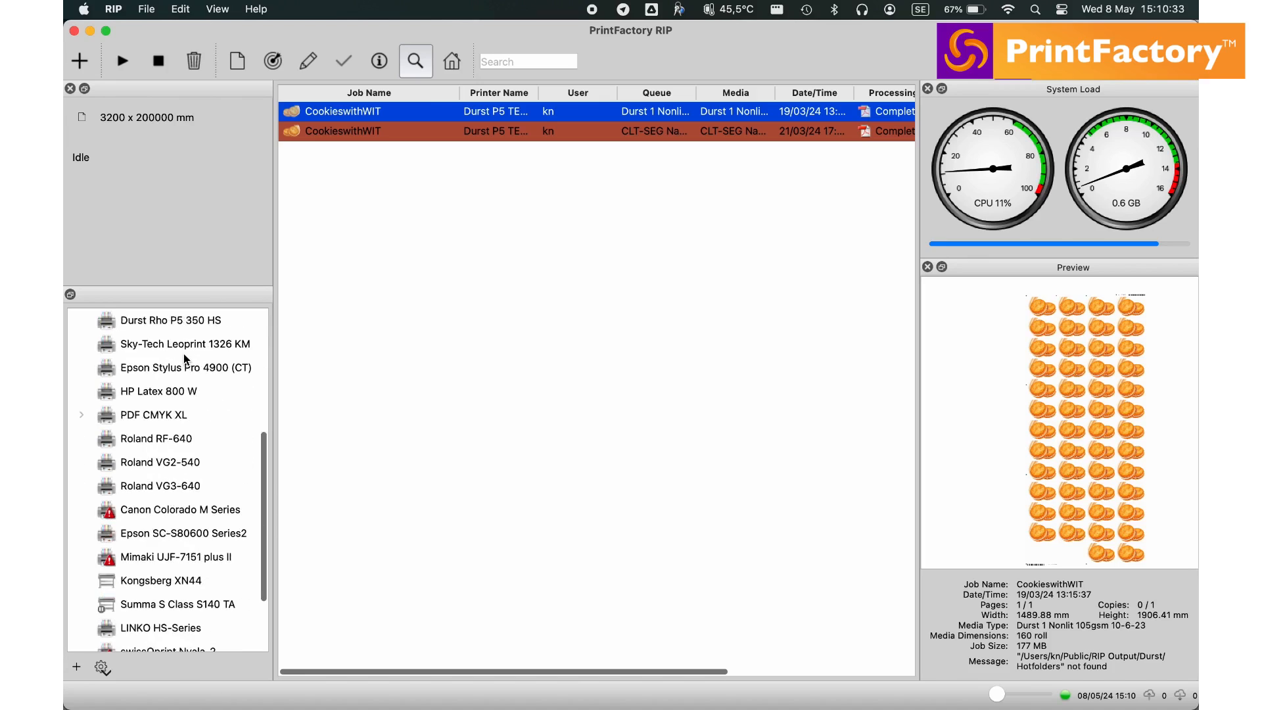
pyautogui.scroll(3)
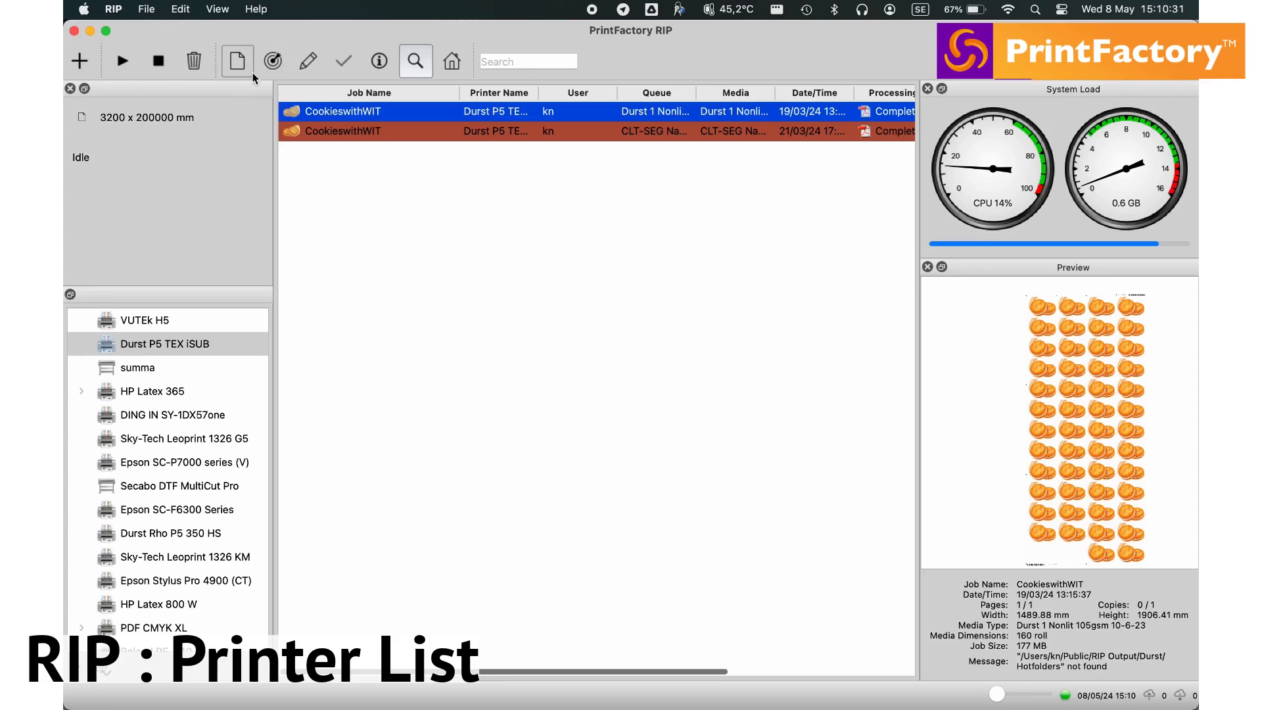
pyautogui.scroll(-3)
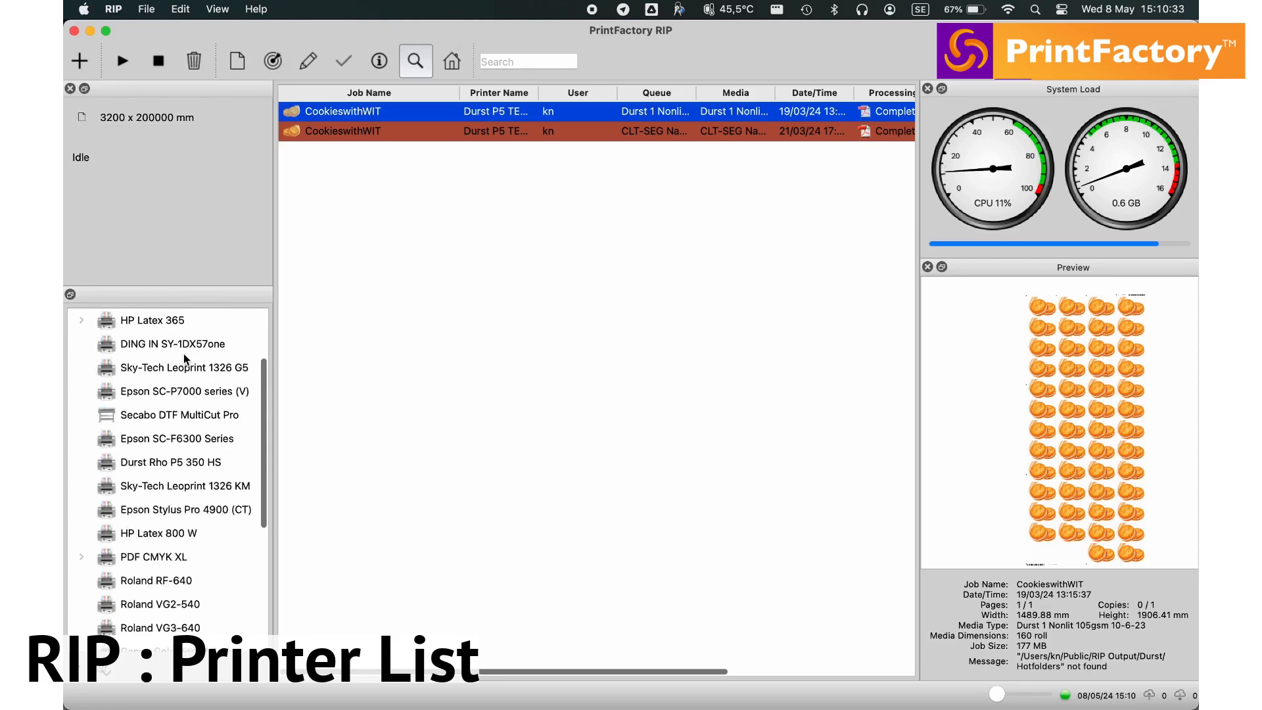
pyautogui.scroll(-3)
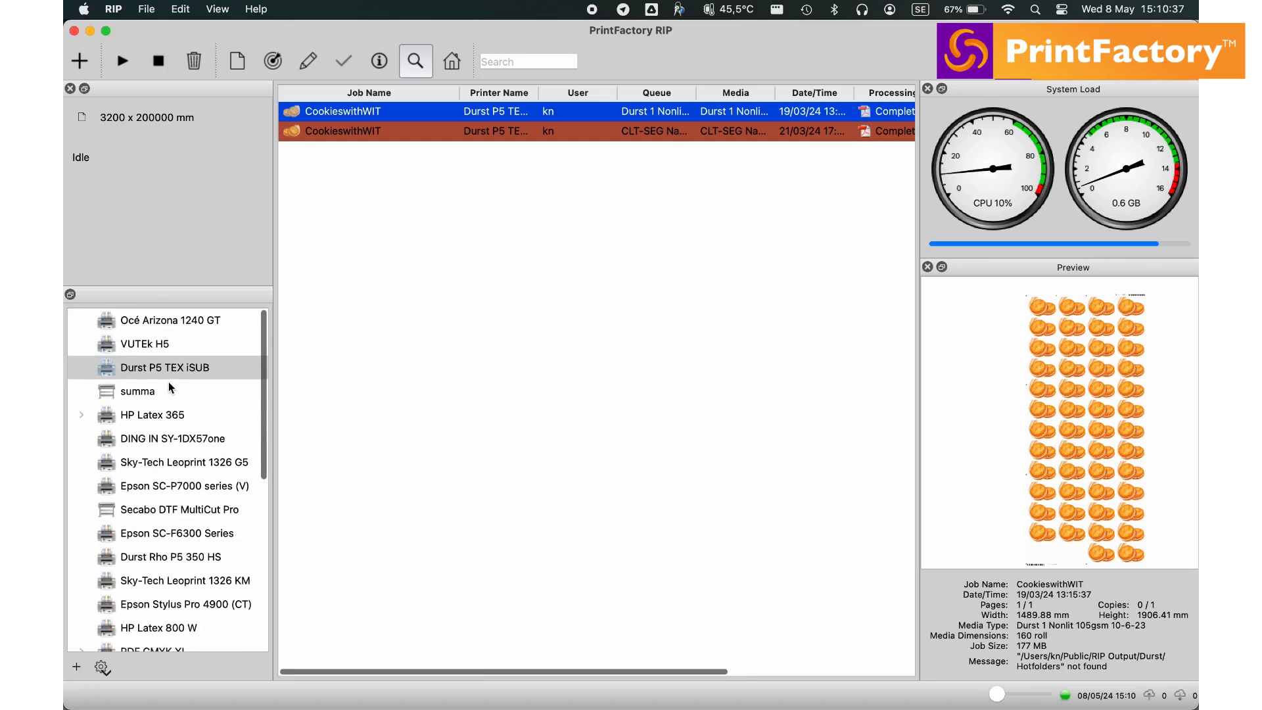
pyautogui.click(165, 367)
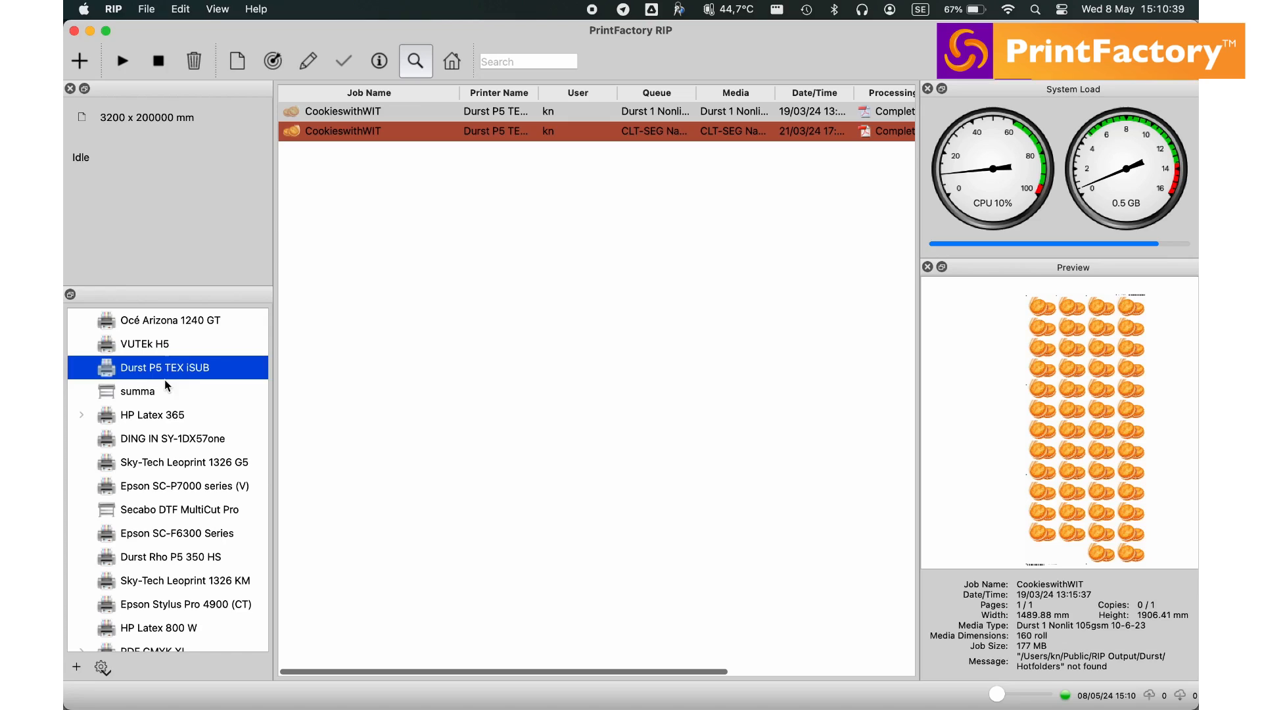
pyautogui.click(179, 9)
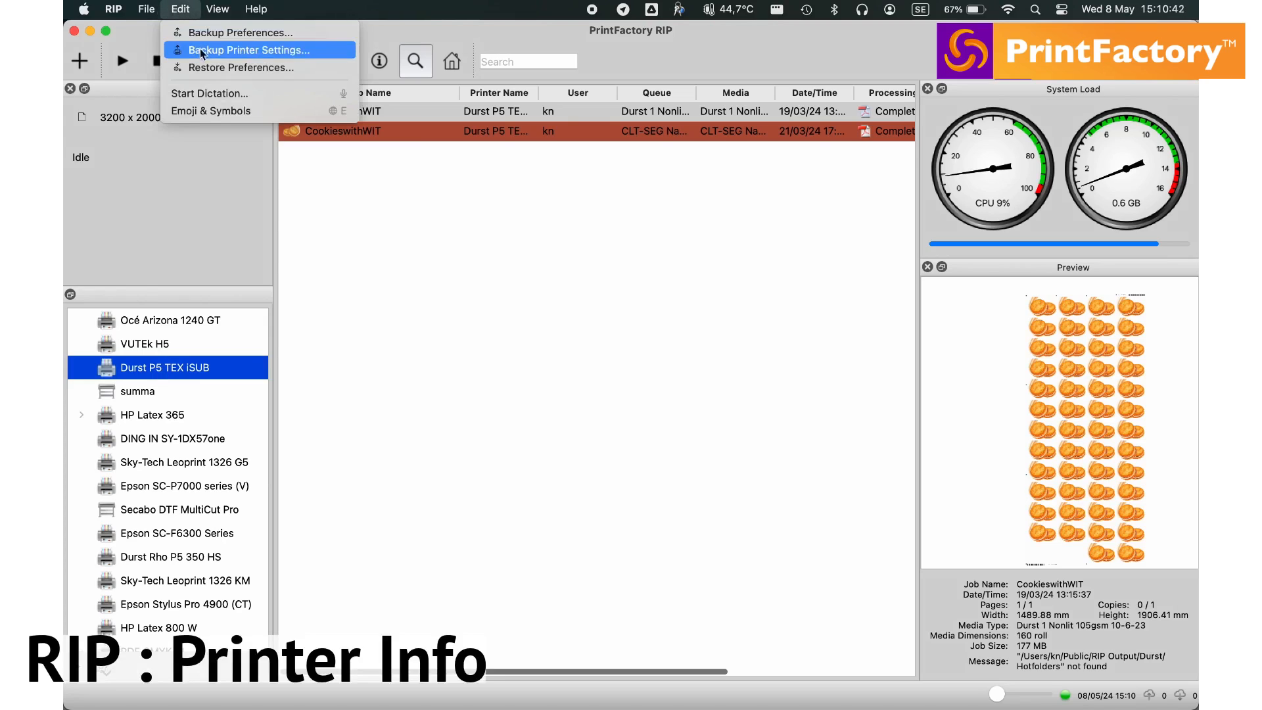
pyautogui.click(147, 8)
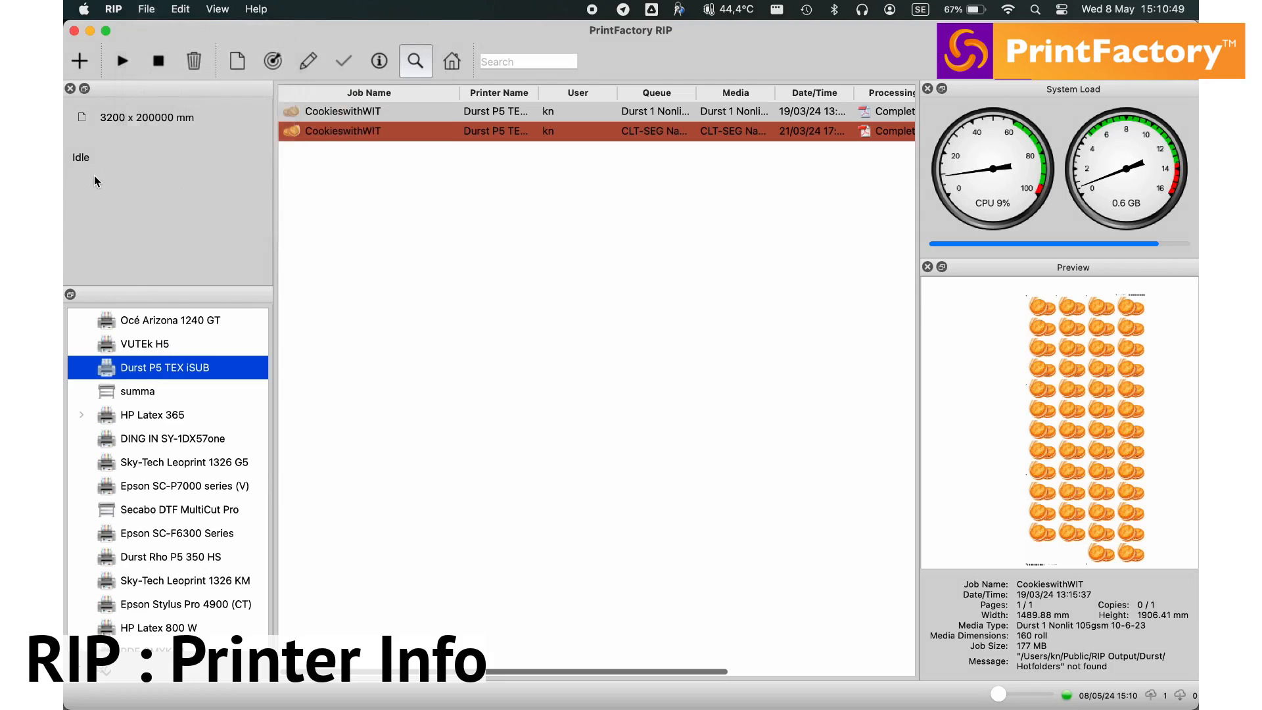
# Step: Center the second CookieswithWIT job's image across the media width, reviewing its tabs, then confirm
pyautogui.doubleClick(369, 130)
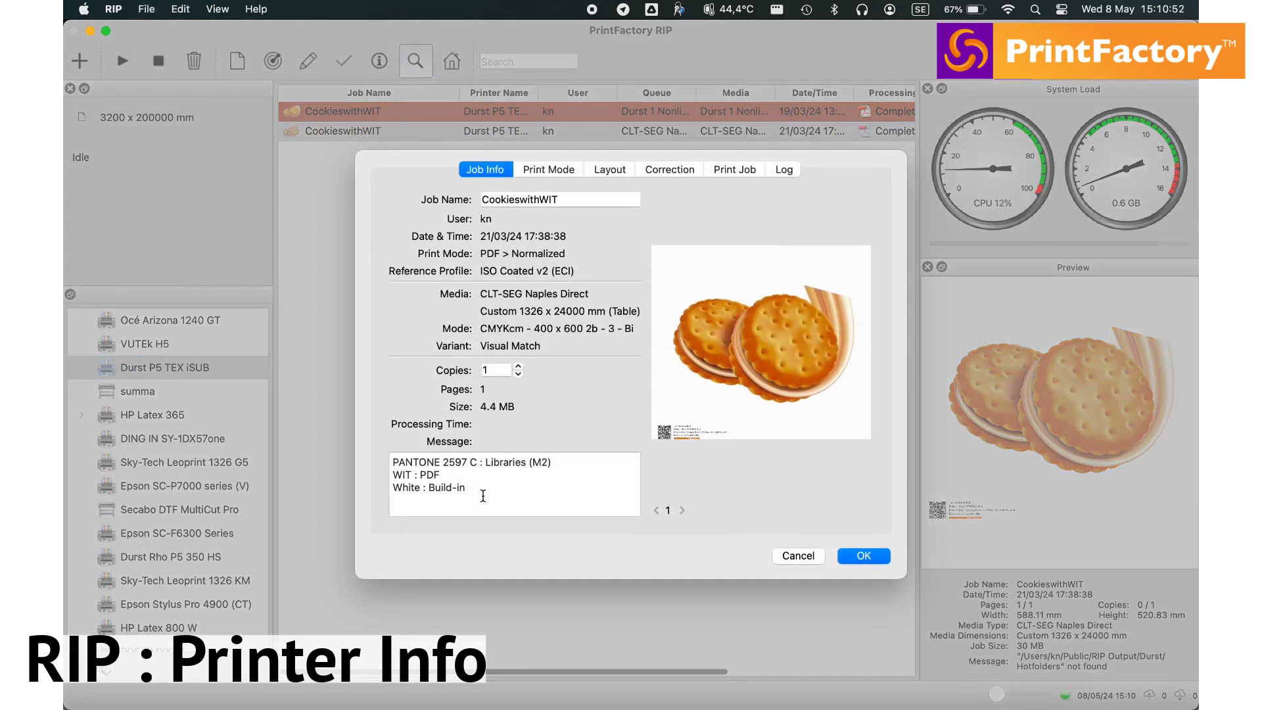
pyautogui.click(548, 169)
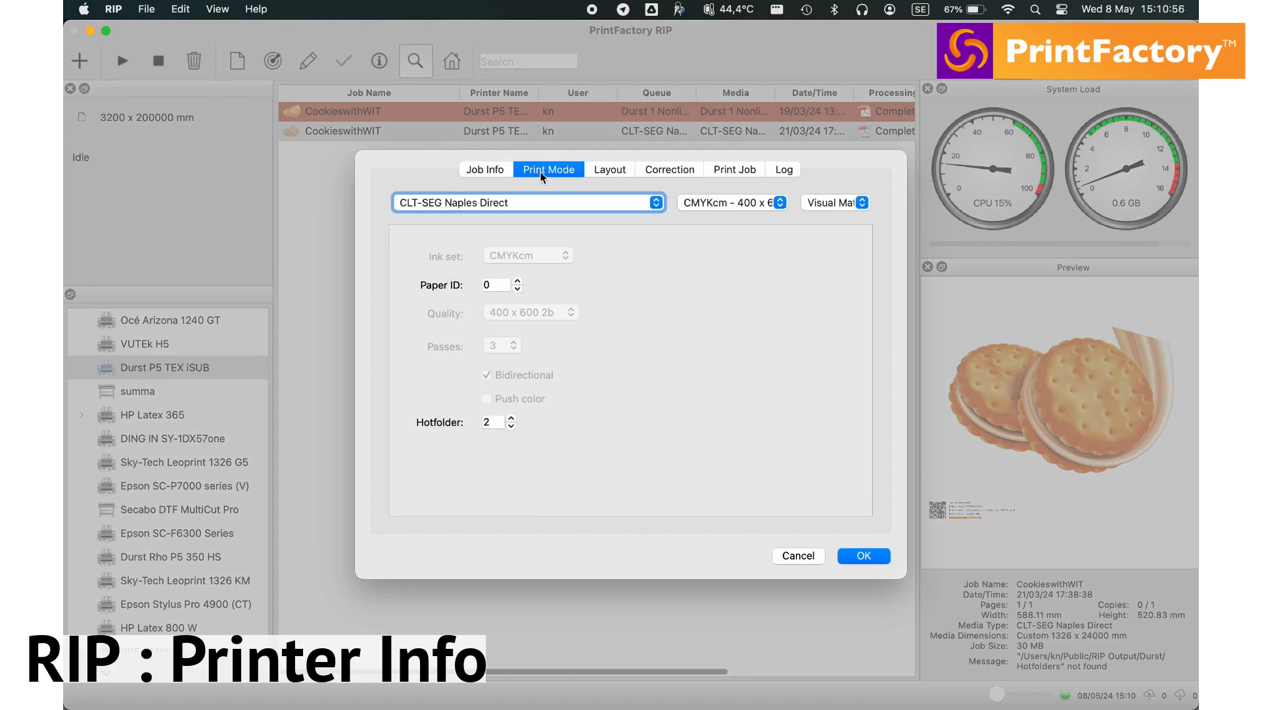
pyautogui.click(609, 169)
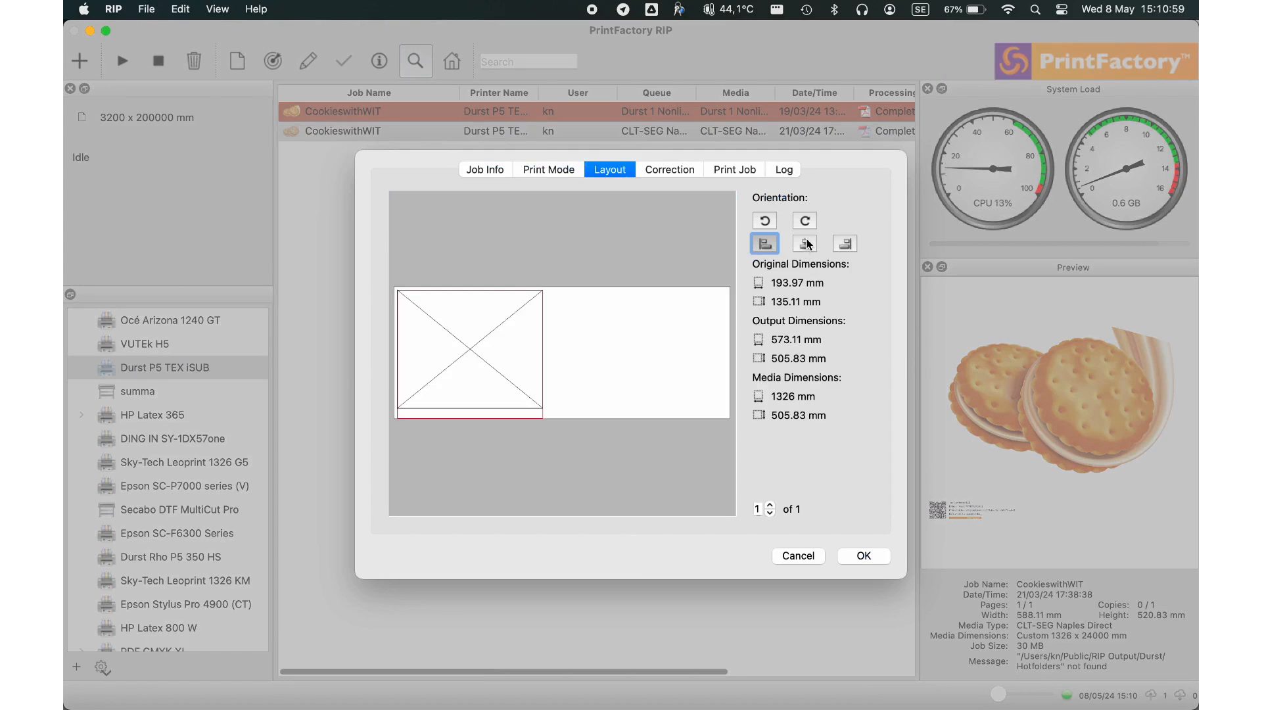
pyautogui.click(804, 243)
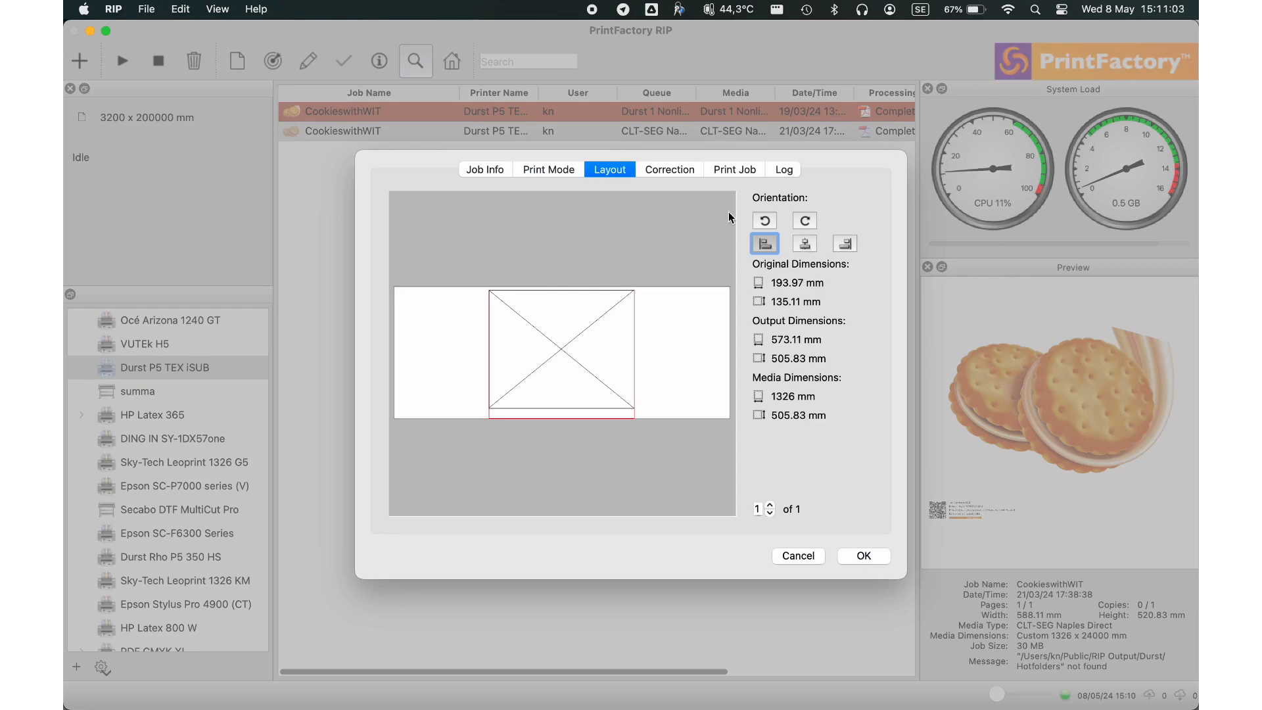
pyautogui.click(734, 169)
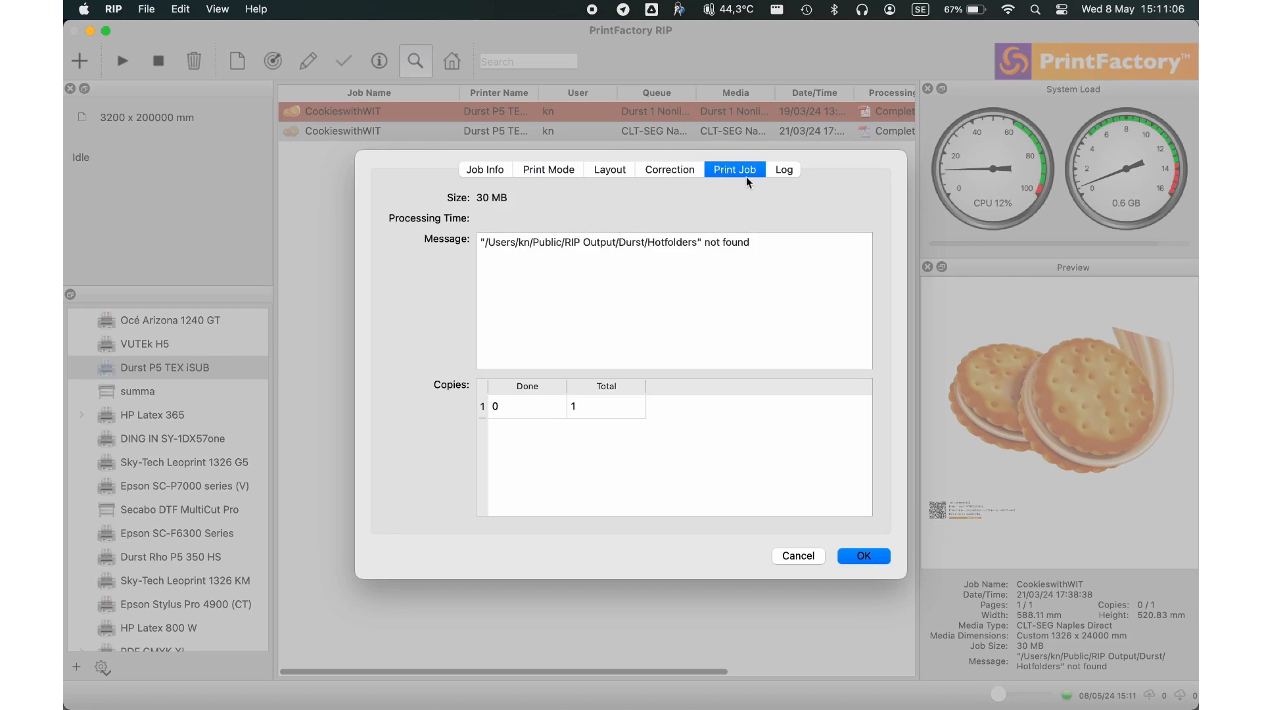
pyautogui.click(782, 169)
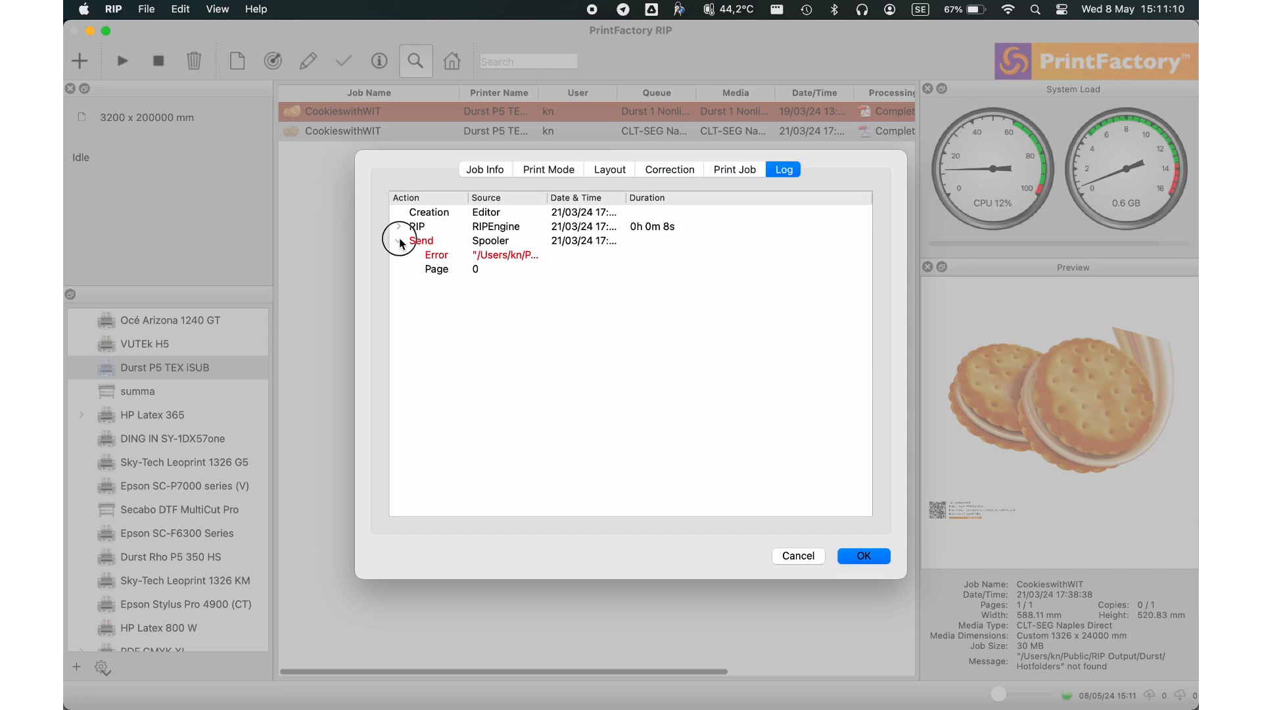
pyautogui.click(864, 556)
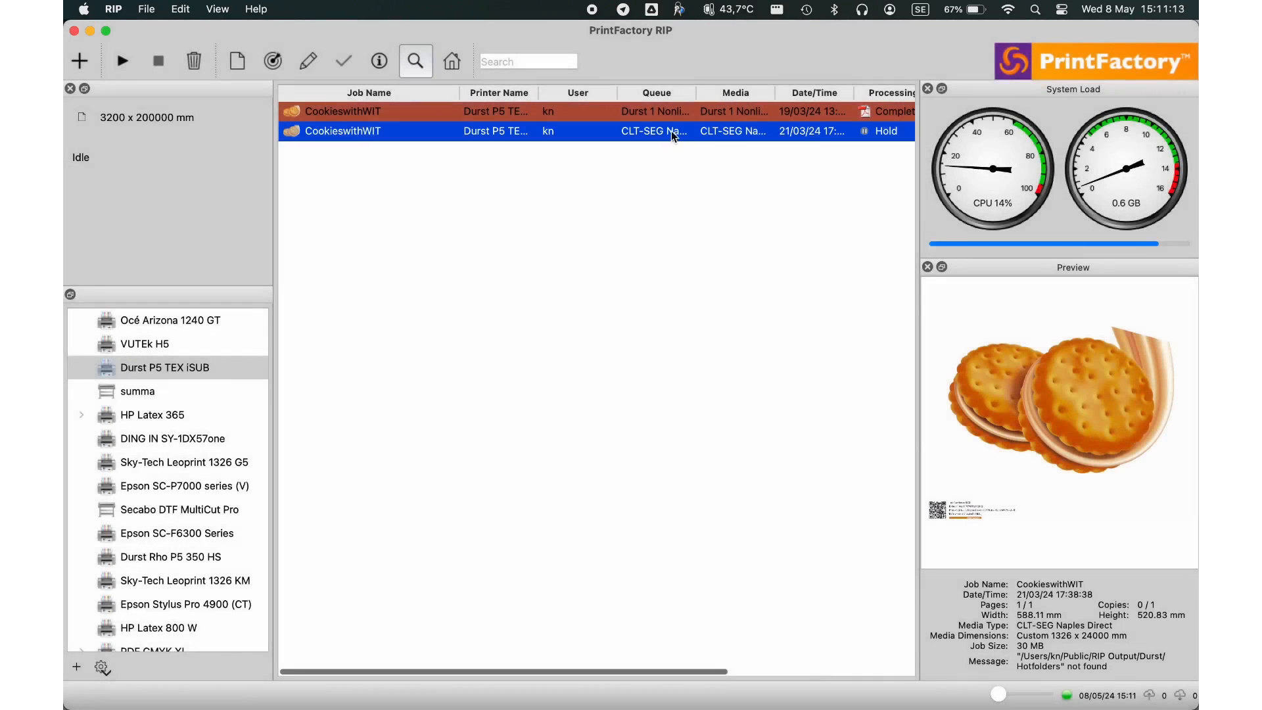
# Step: Run RIP job on the held second CookieswithWIT job from its context menu
pyautogui.rightClick(672, 132)
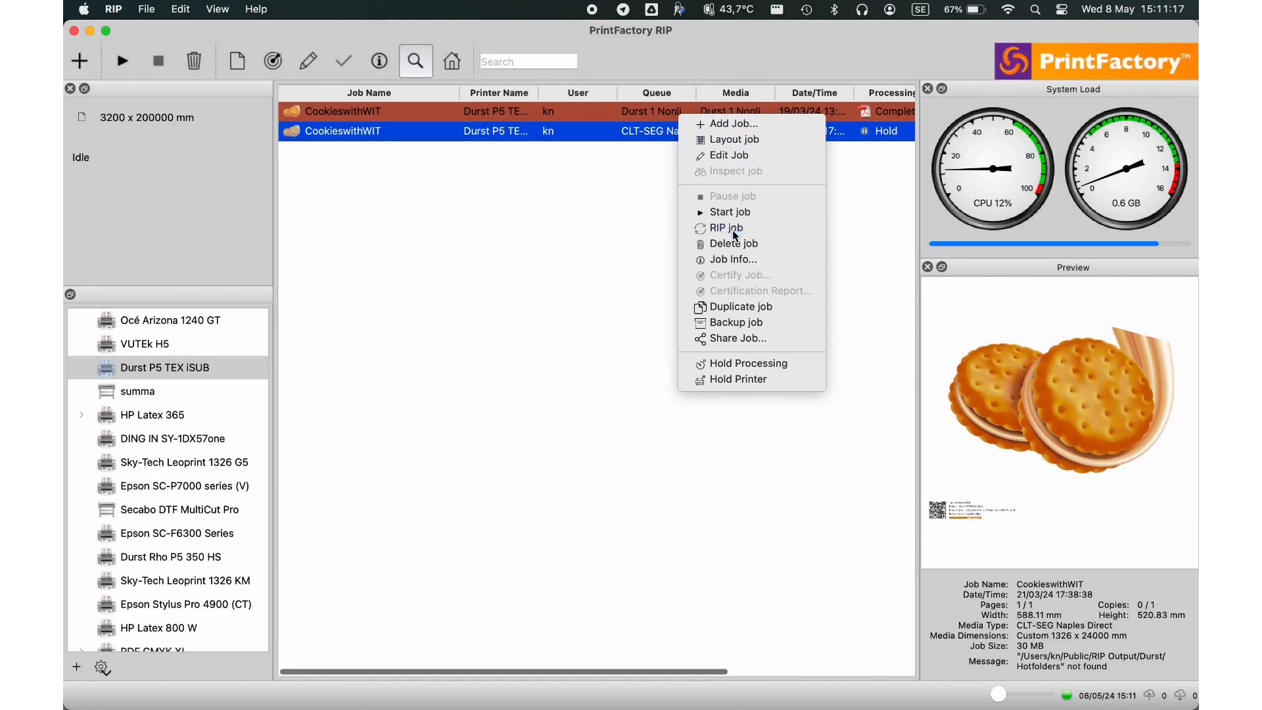
pyautogui.click(726, 228)
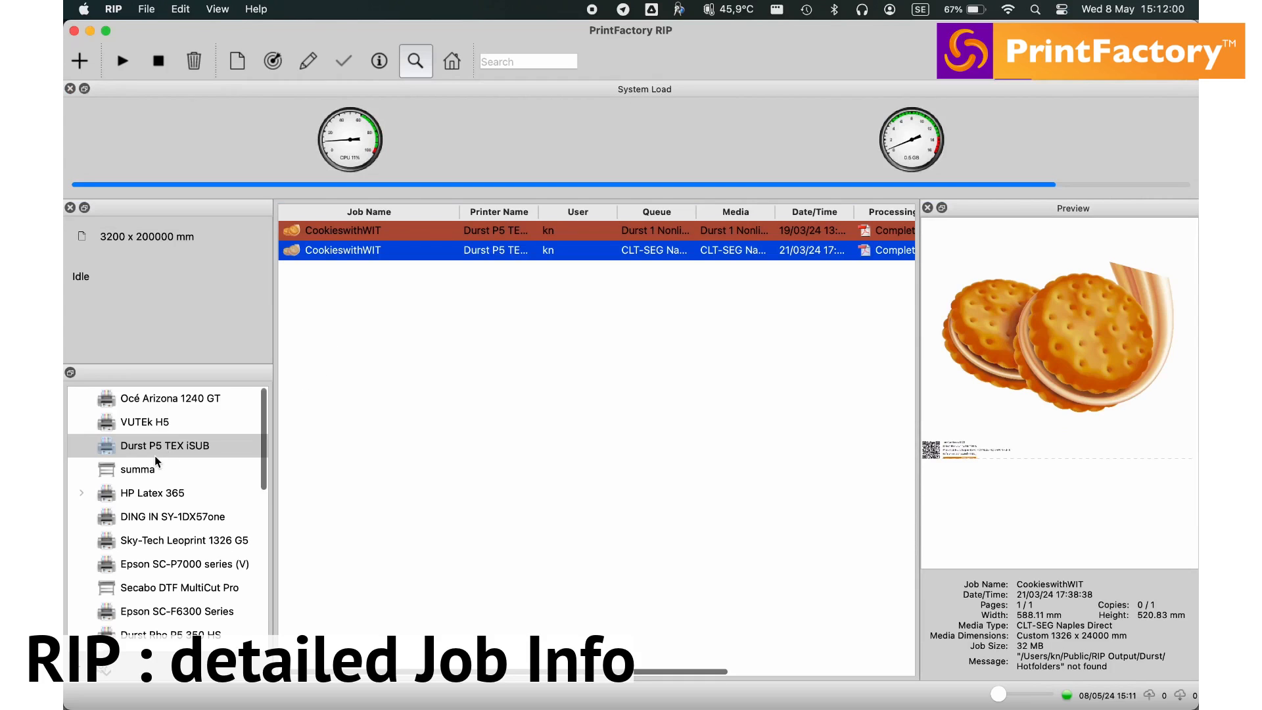
# Step: Select Durst Rho P5 350 HS, review the middle CookieswithWIT job's Print Mode, and confirm
pyautogui.scroll(-3)
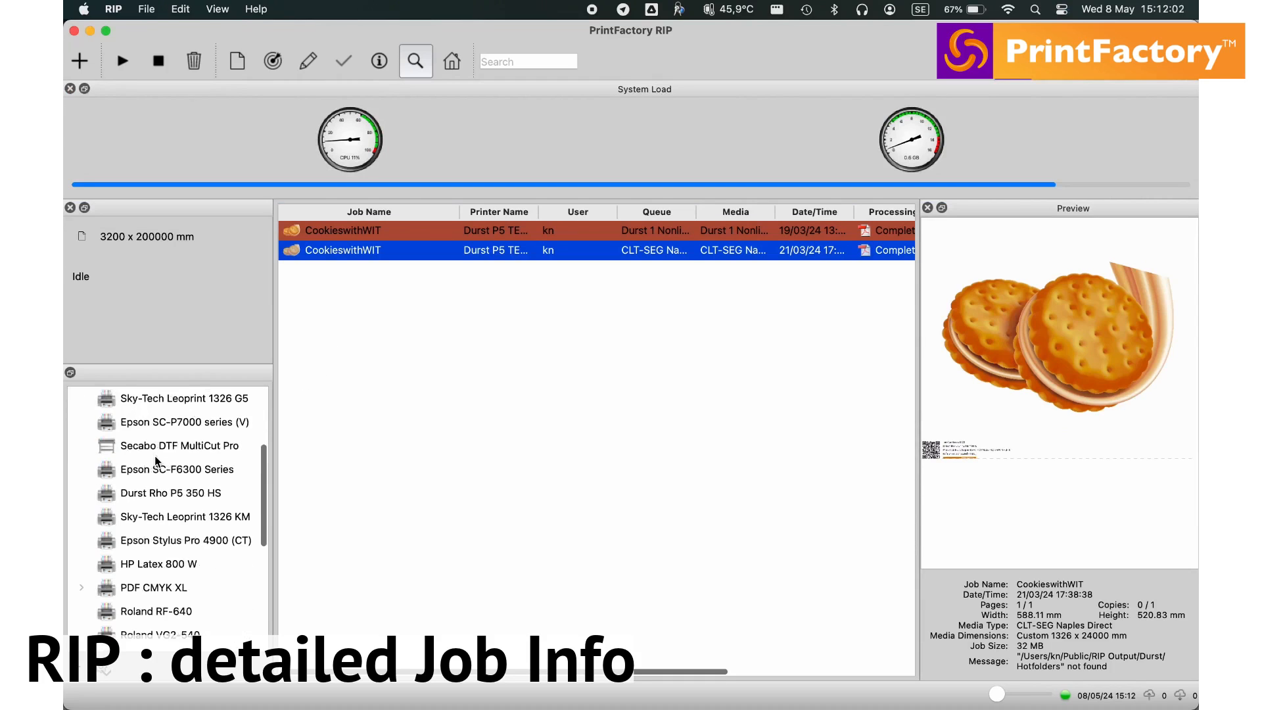
pyautogui.click(169, 492)
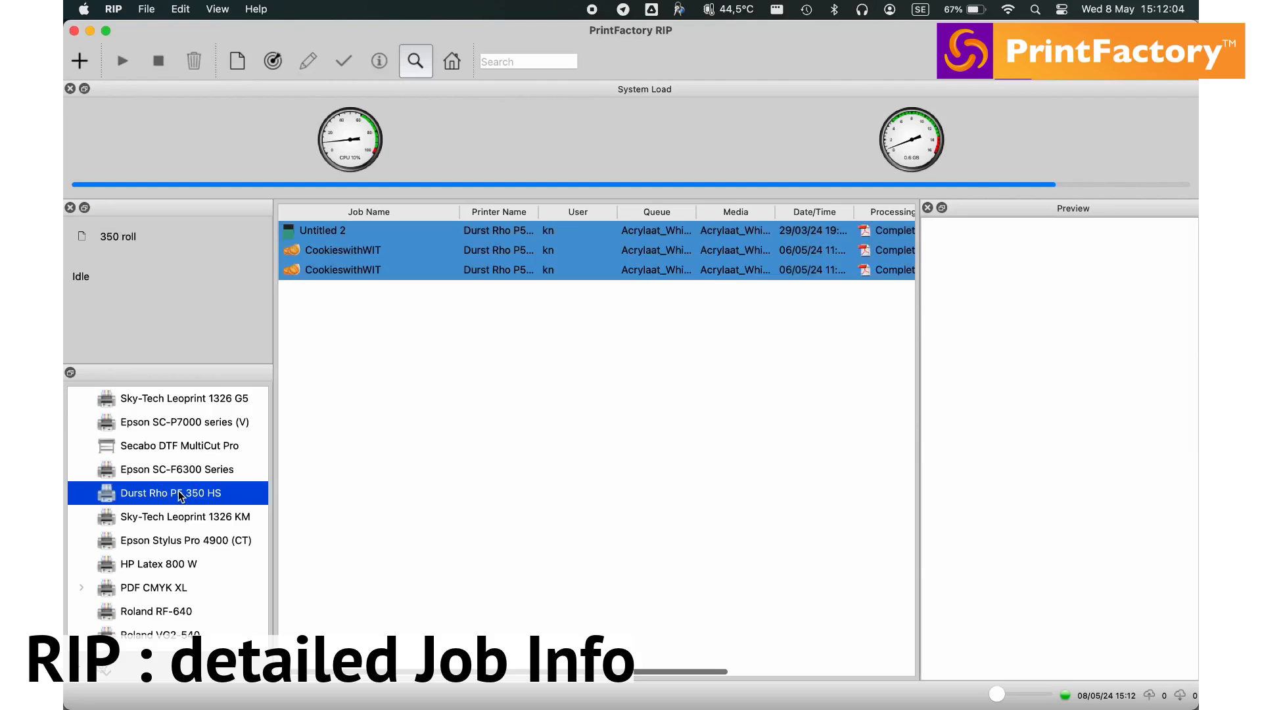
pyautogui.click(342, 270)
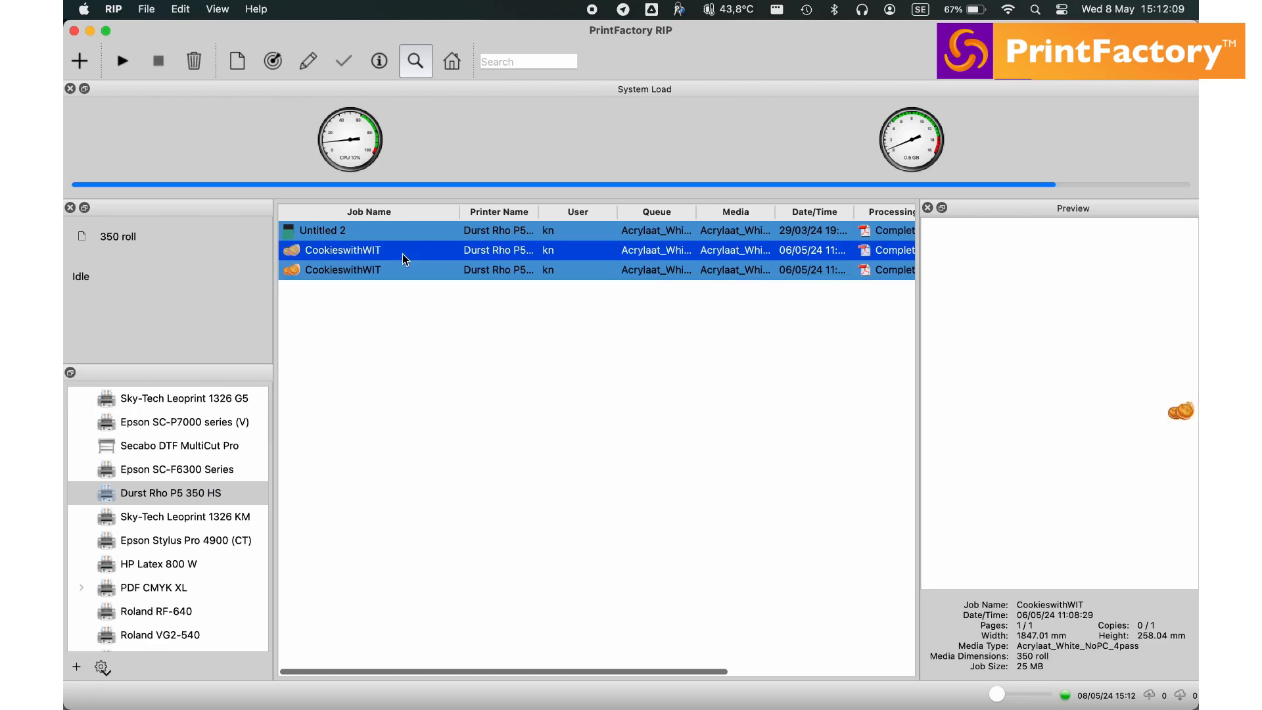
pyautogui.doubleClick(342, 250)
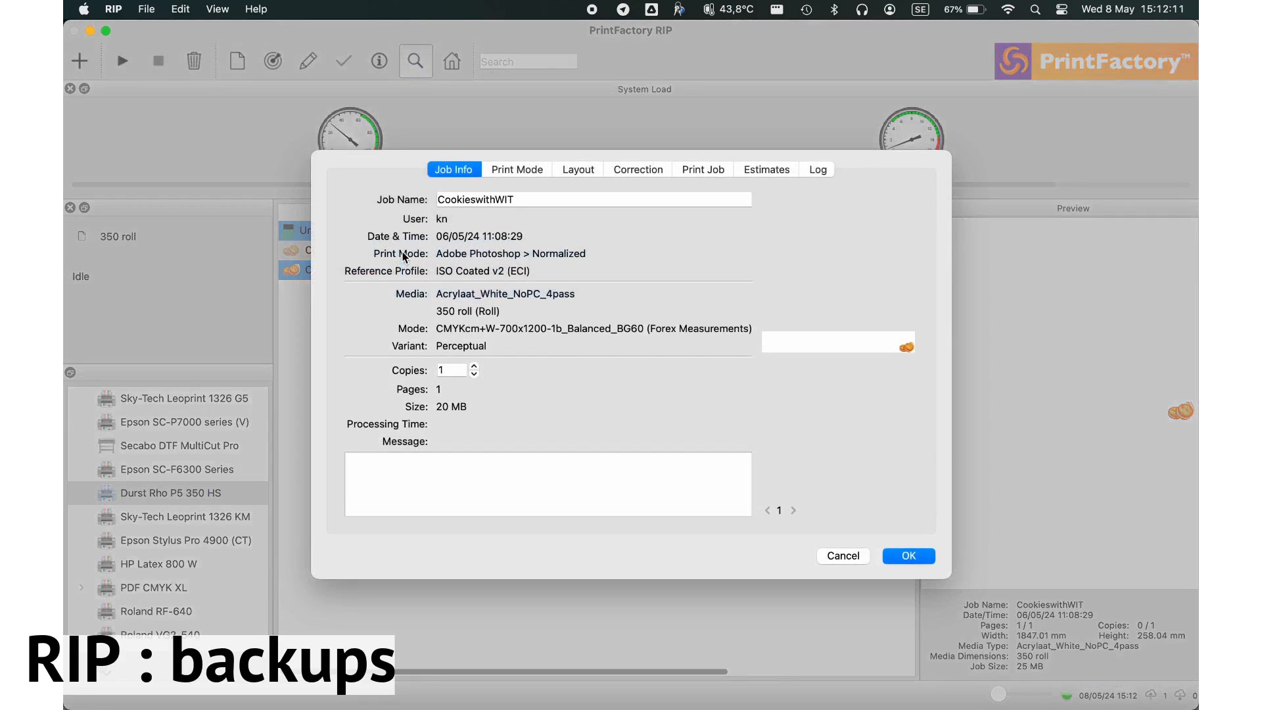
pyautogui.click(517, 169)
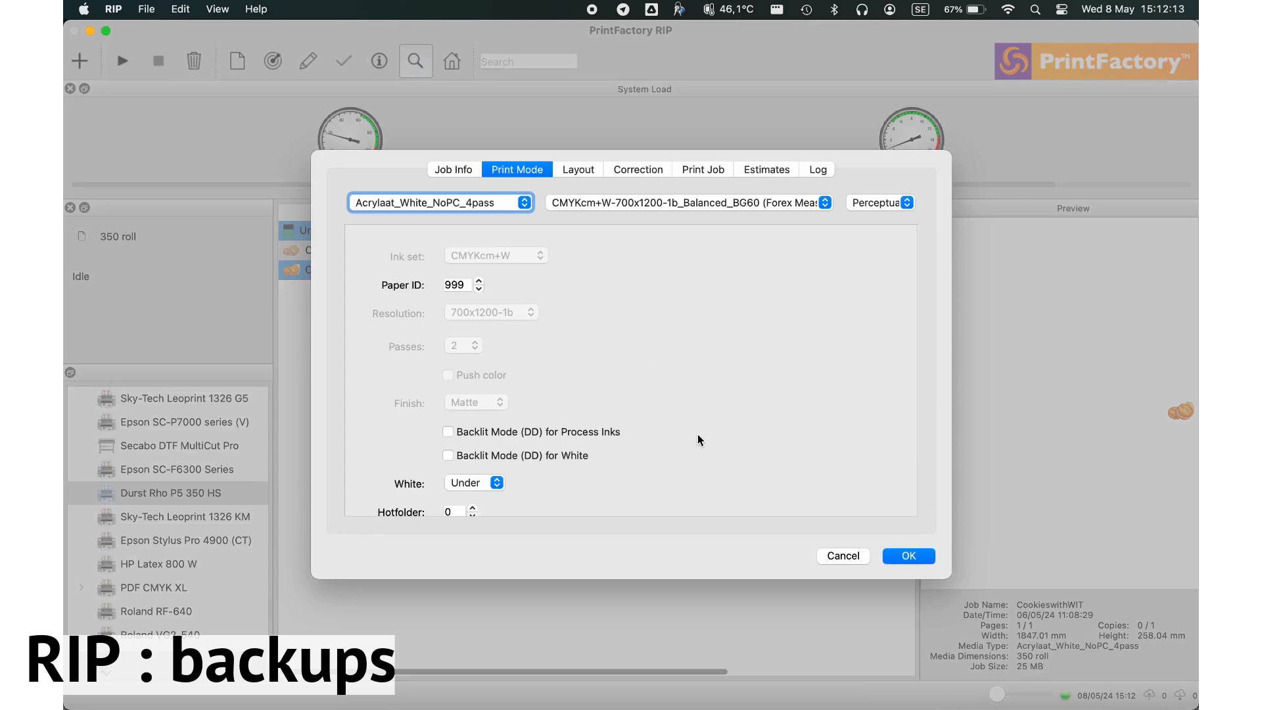
pyautogui.click(908, 555)
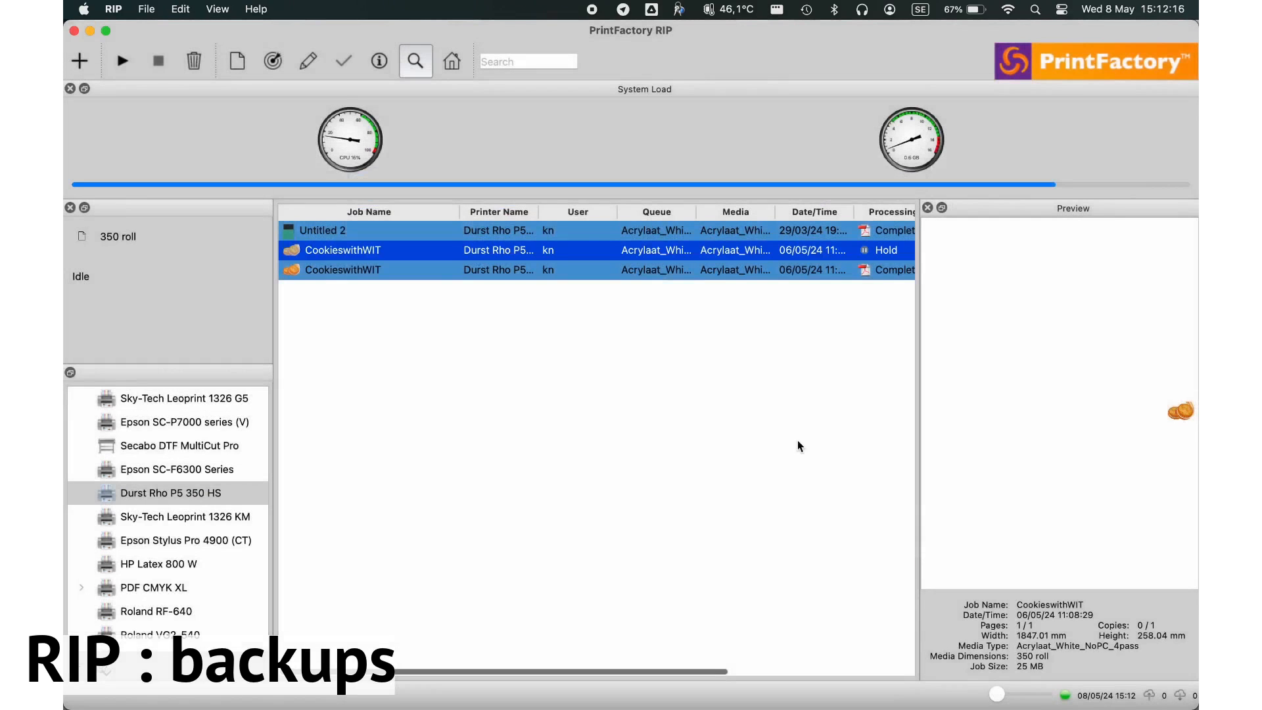
# Step: RIP the held CookieswithWIT job on Durst Rho P5 350 HS, then reopen its context menu
pyautogui.hscroll(3)
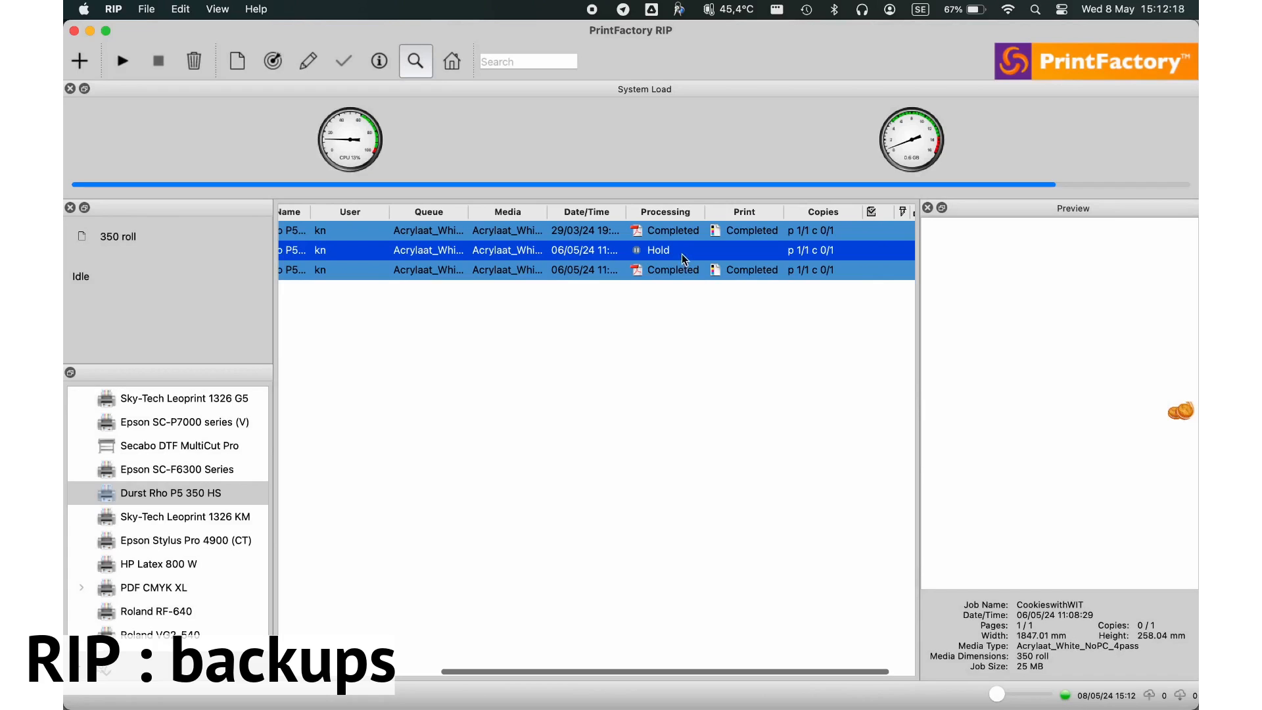
pyautogui.rightClick(680, 258)
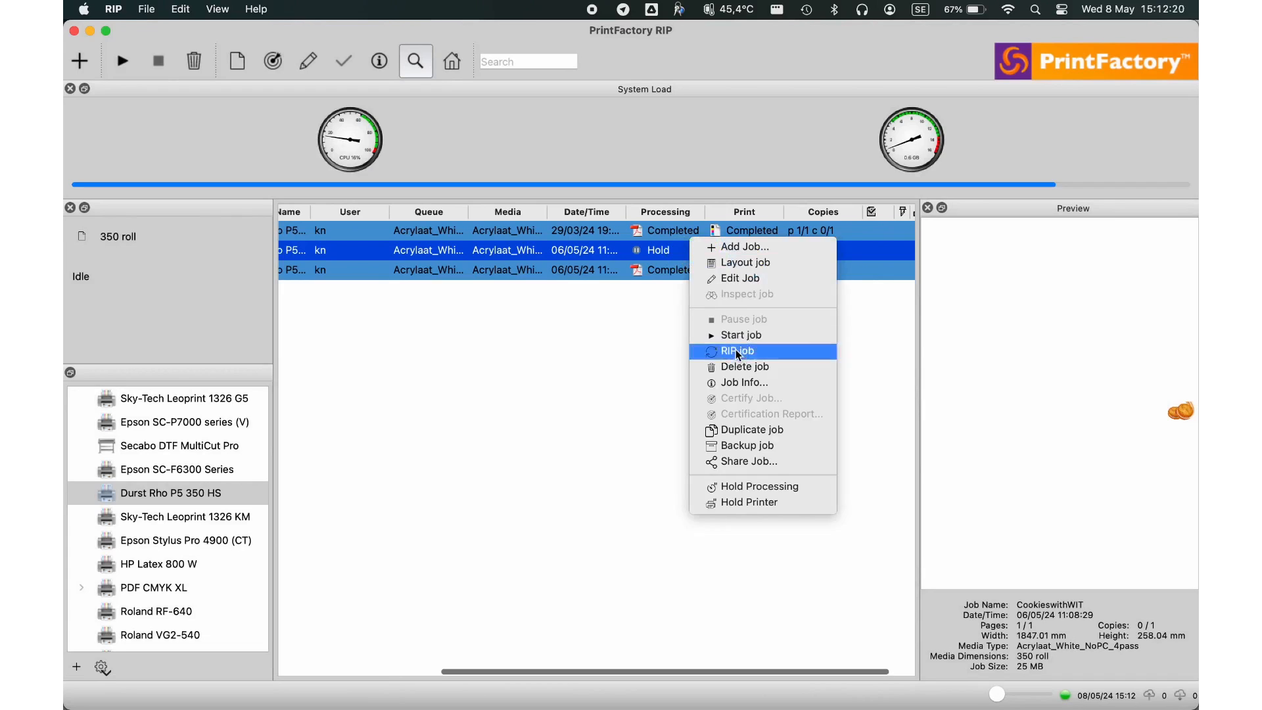
pyautogui.click(737, 350)
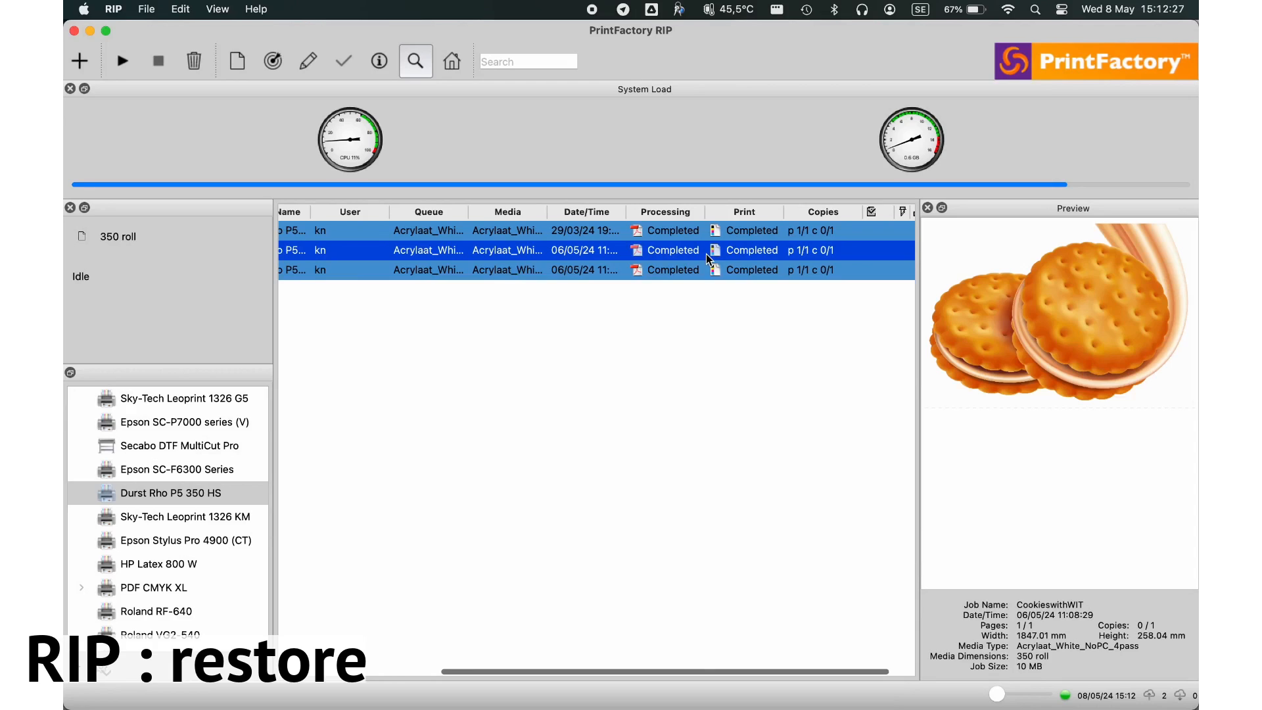
pyautogui.rightClick(693, 250)
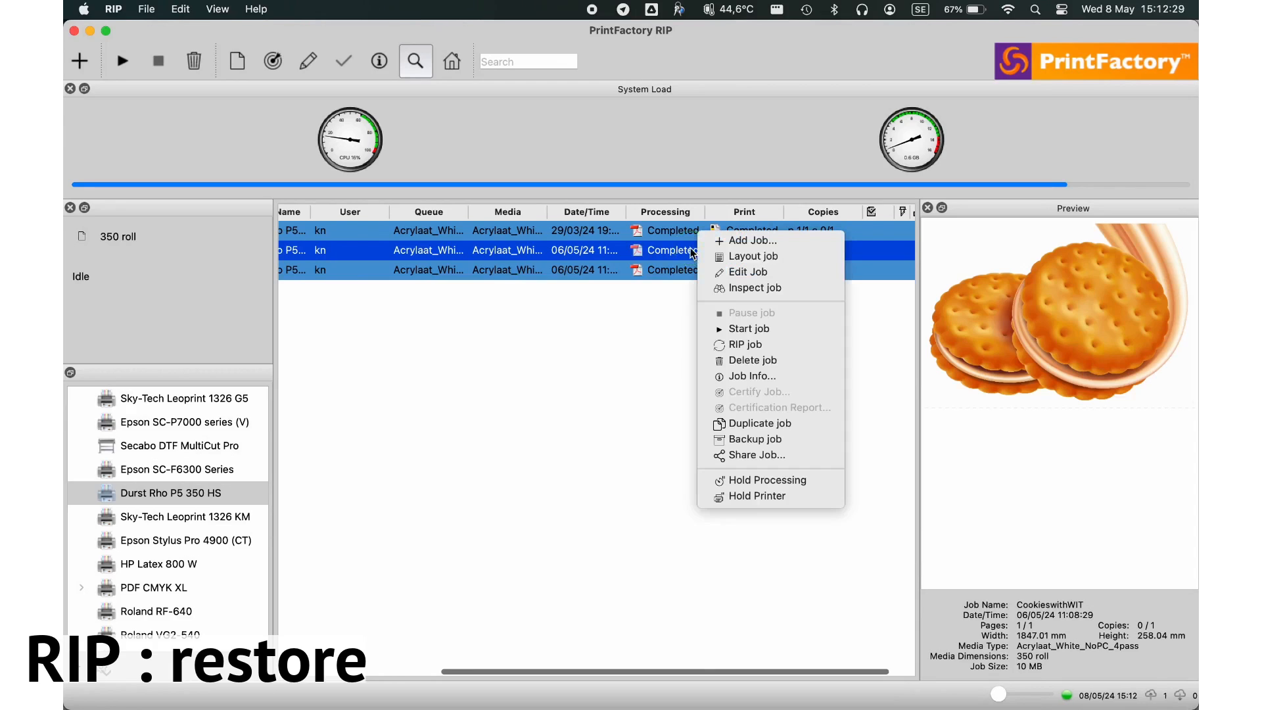
pyautogui.moveTo(754, 288)
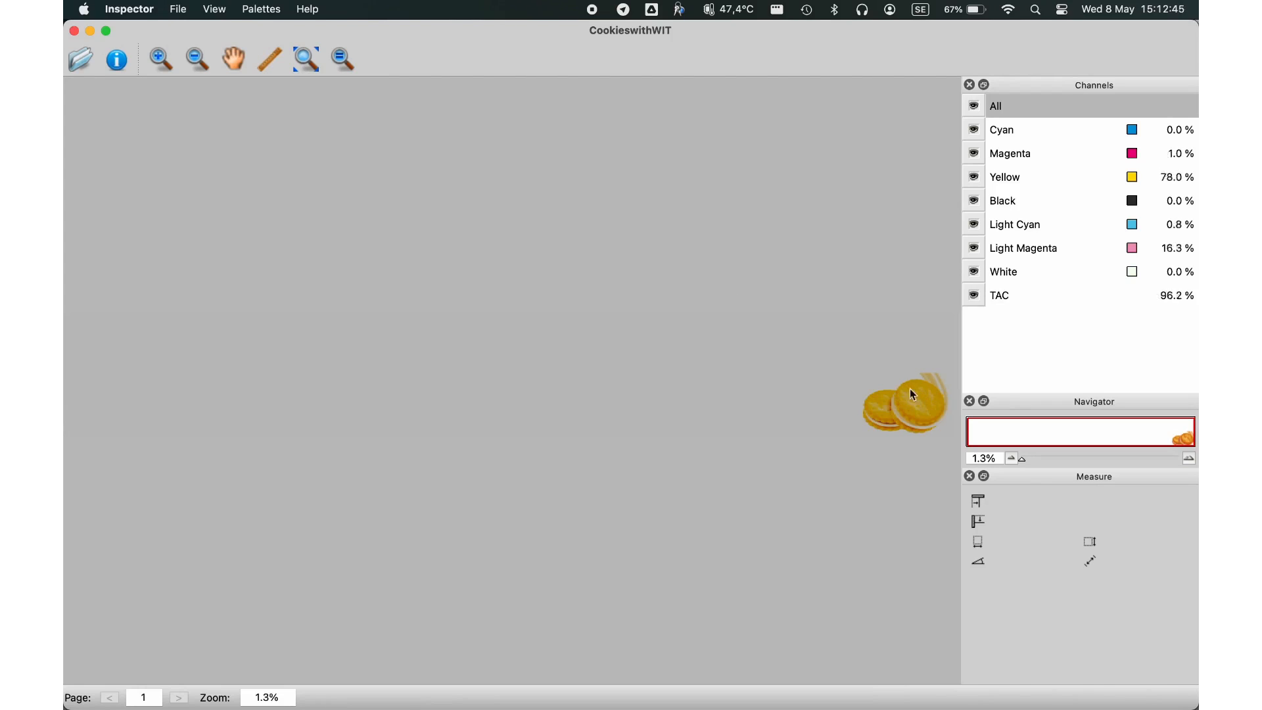
pyautogui.moveTo(878, 415)
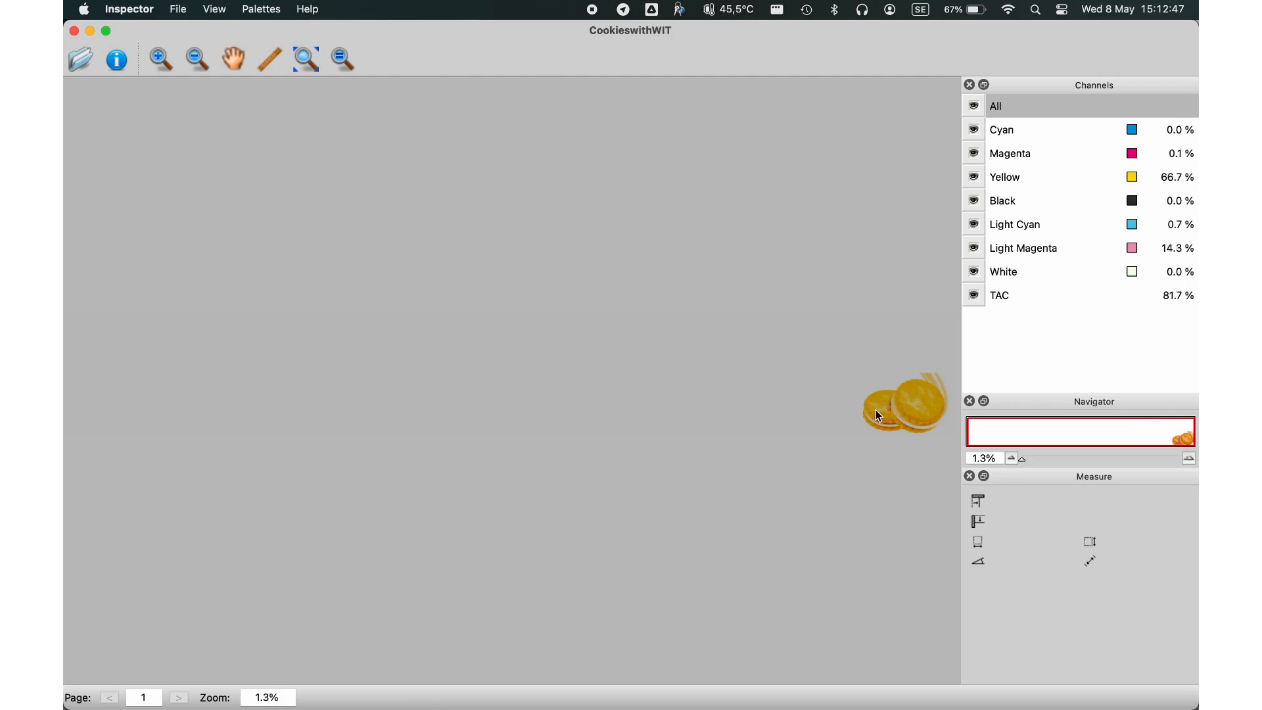